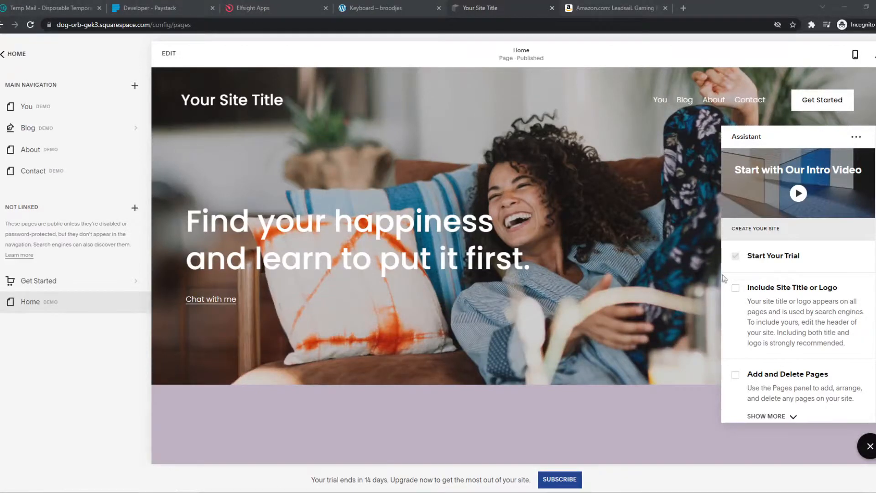
pyautogui.moveTo(631, 186)
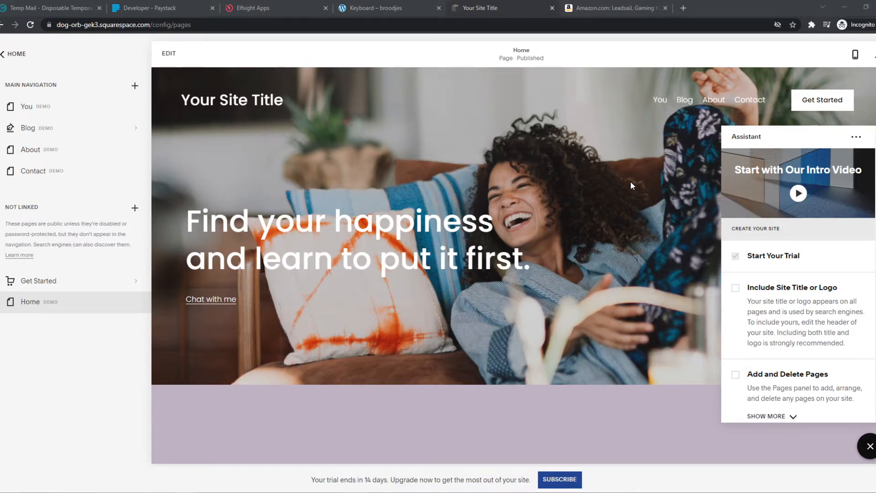
pyautogui.moveTo(475, 152)
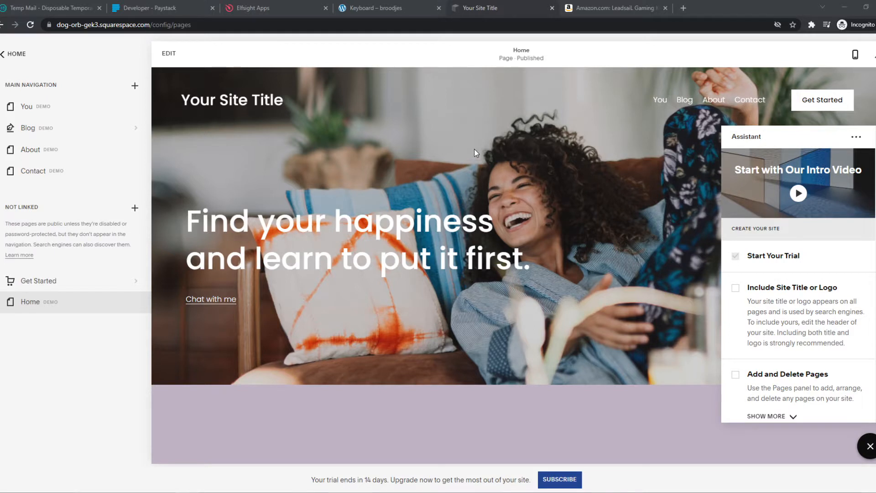
# Step: Confirm the keyboard's $29.99 Amazon price, then add a new product under Commerce
pyautogui.click(613, 7)
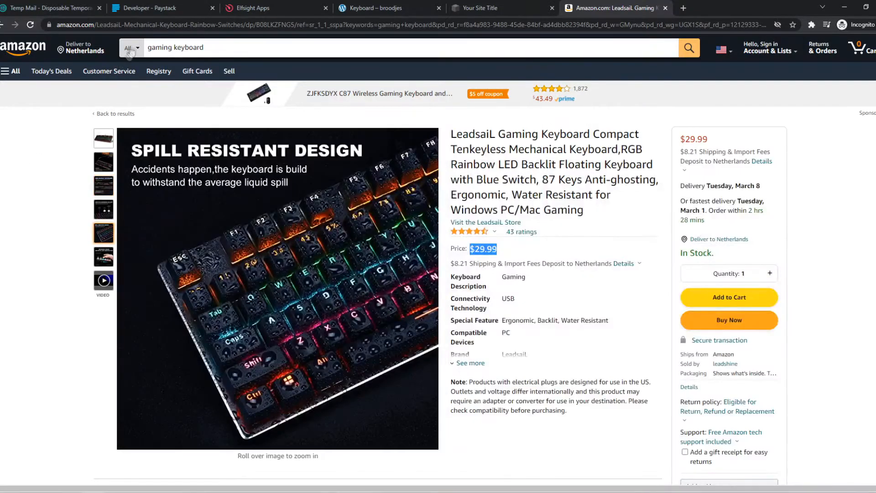
pyautogui.click(480, 7)
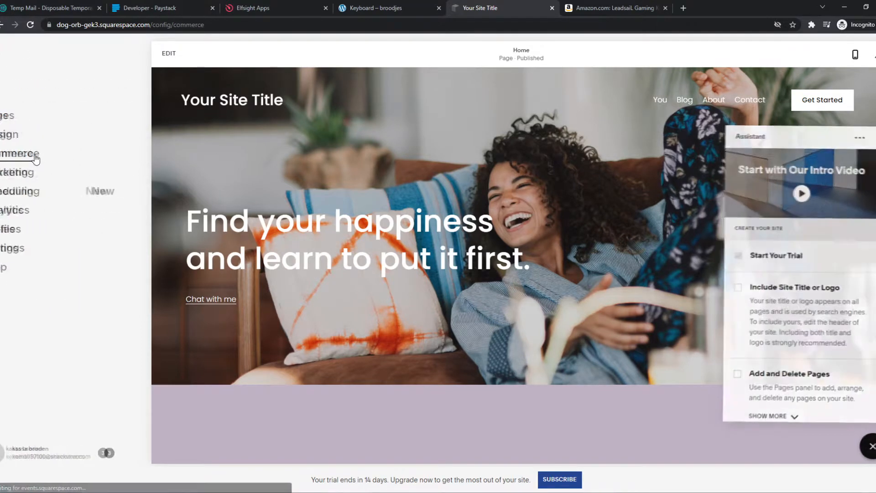
pyautogui.click(19, 155)
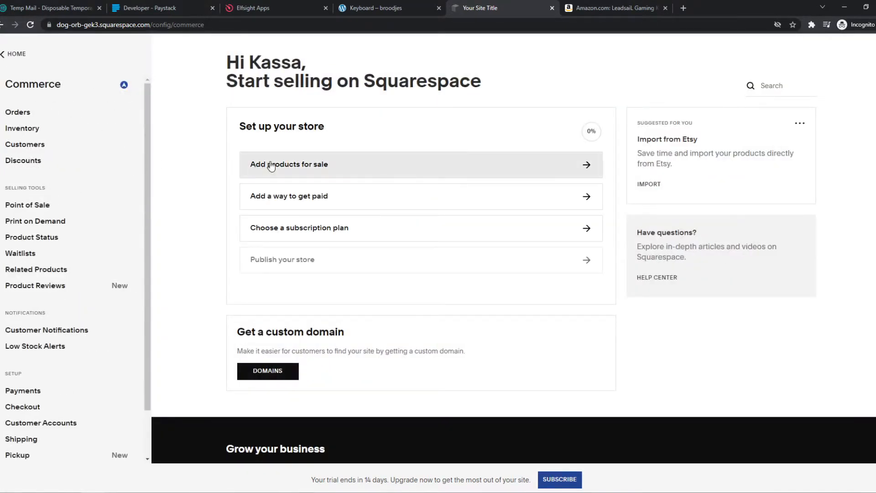
pyautogui.click(289, 164)
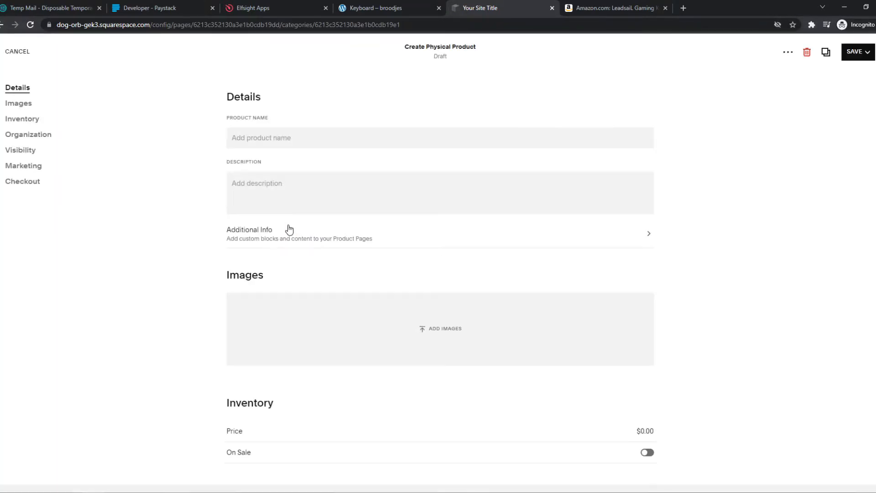
# Step: Name the product 'Keyboard' and add 'Buy on Amazon here' as additional info
pyautogui.write('Ka')
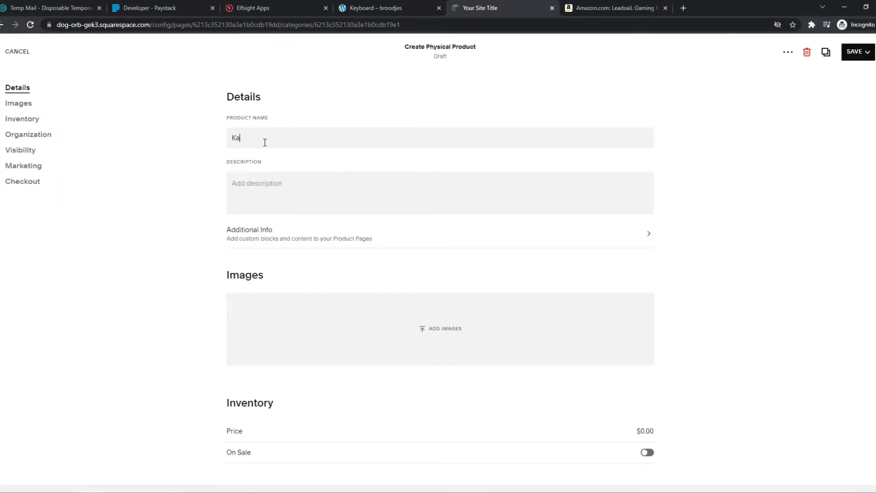
pyautogui.write('Keyb')
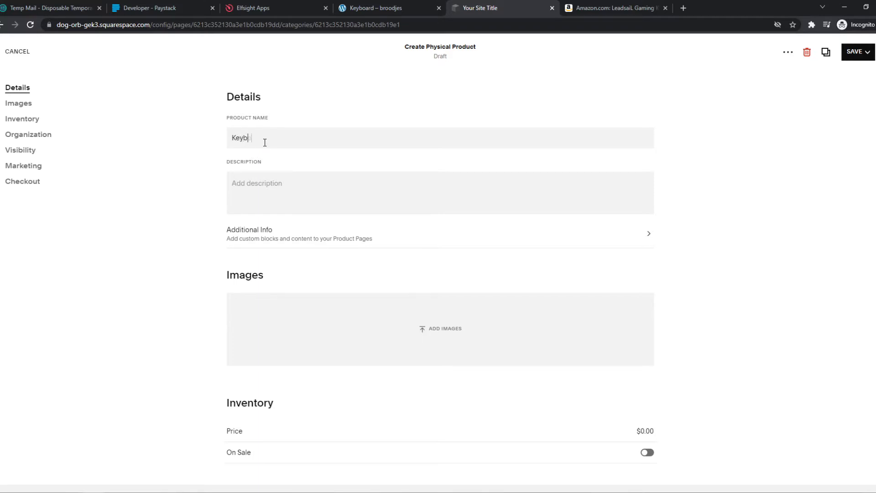
pyautogui.write('oard')
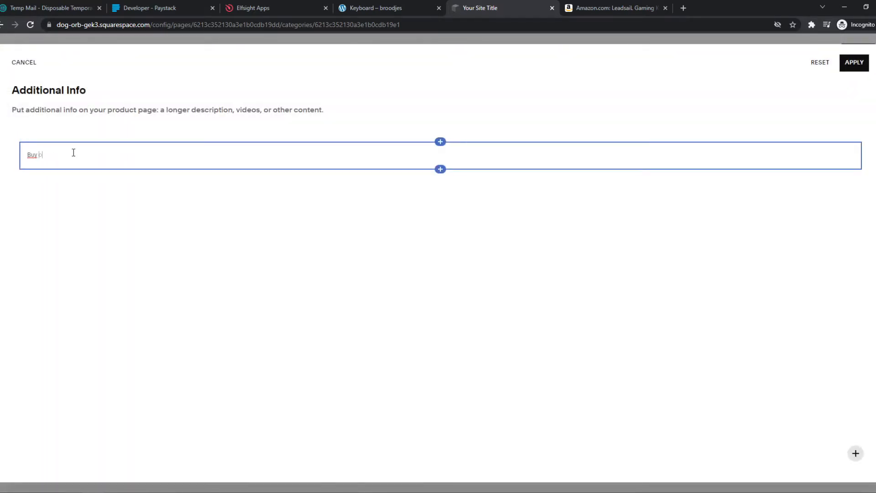
pyautogui.write('on amazon her')
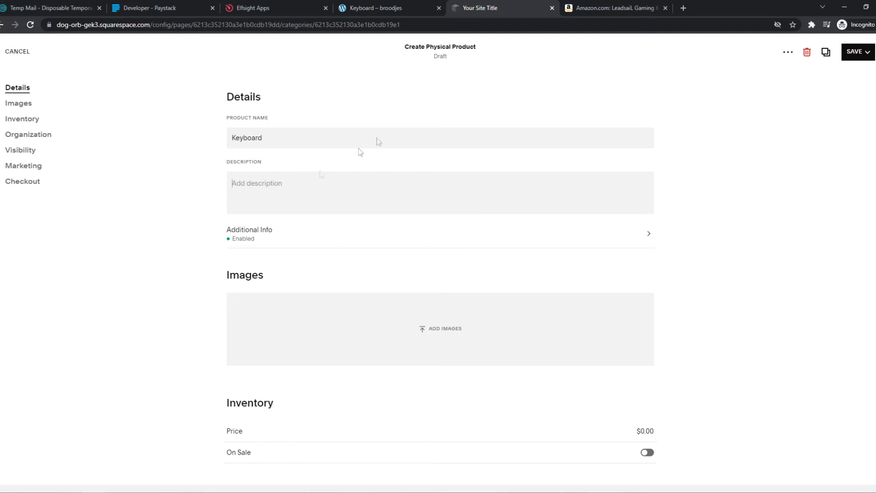
# Step: Review the Amazon keyboard listing and copy its URL back to the product draft
pyautogui.click(615, 8)
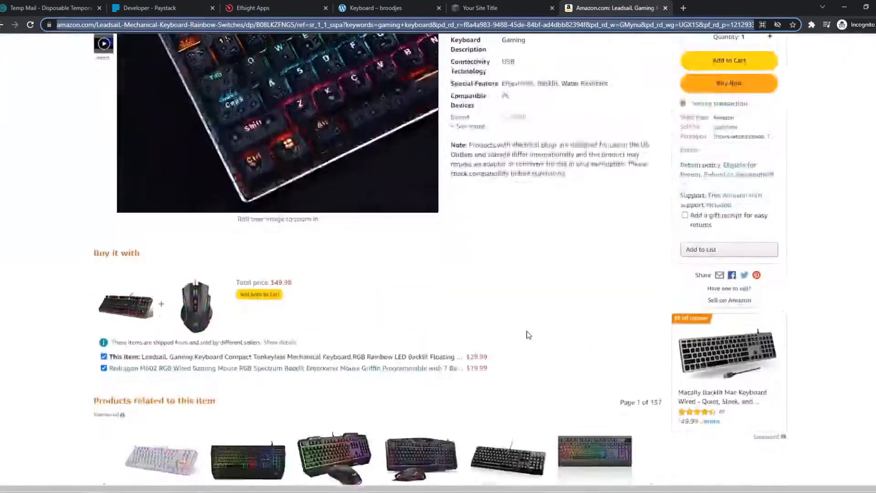
pyautogui.scroll(-3)
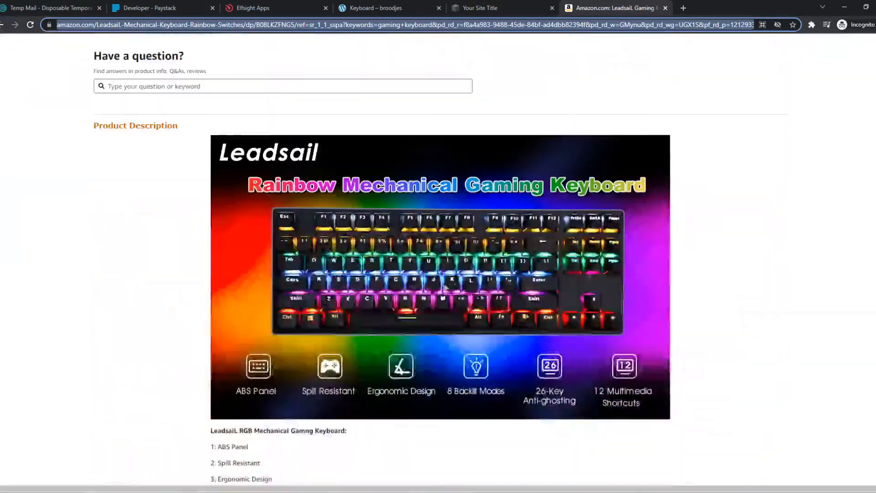
pyautogui.scroll(3)
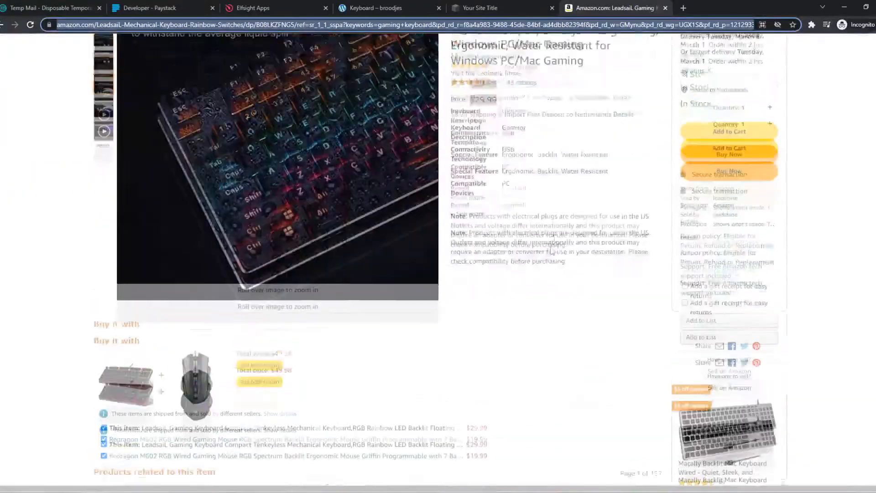
pyautogui.click(496, 8)
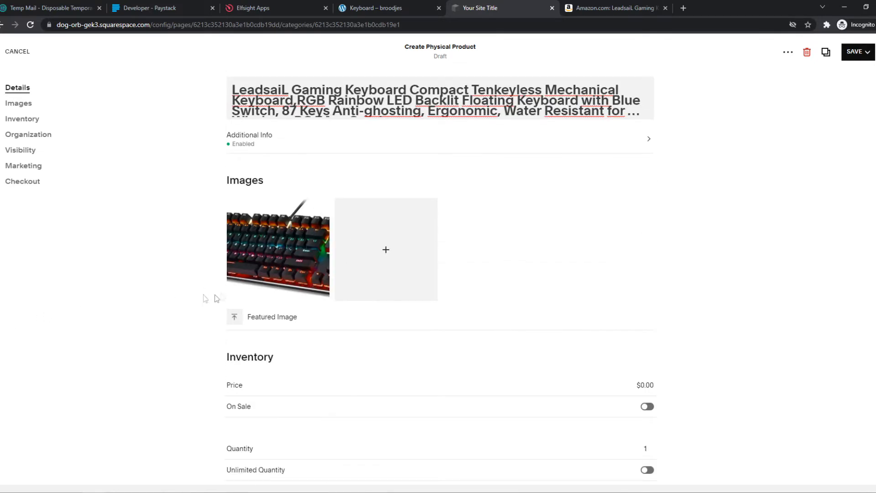
# Step: Price the Keyboard at $29.99 and enable unlimited quantity
pyautogui.scroll(-3)
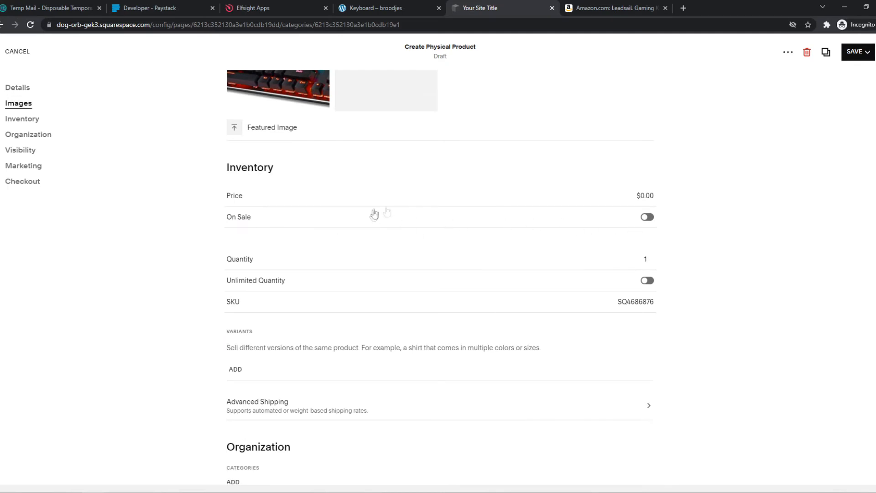
pyautogui.write('29.99')
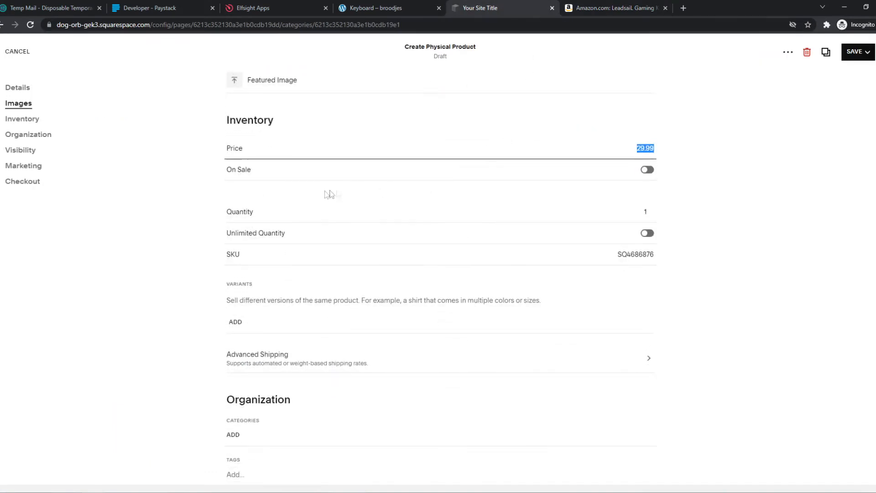
pyautogui.click(647, 233)
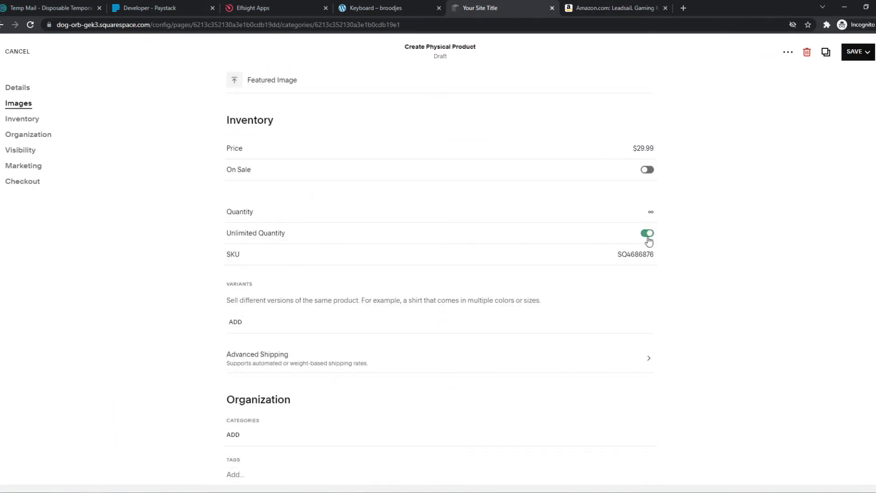
pyautogui.scroll(-3)
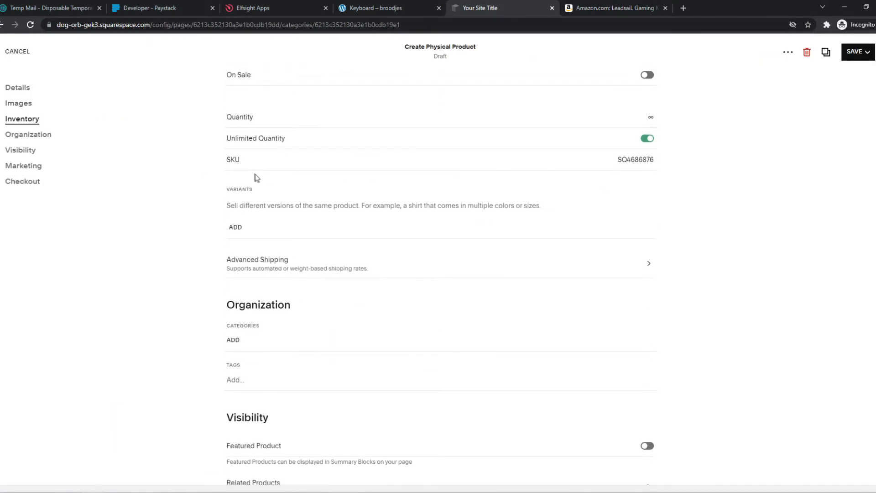
pyautogui.scroll(-3)
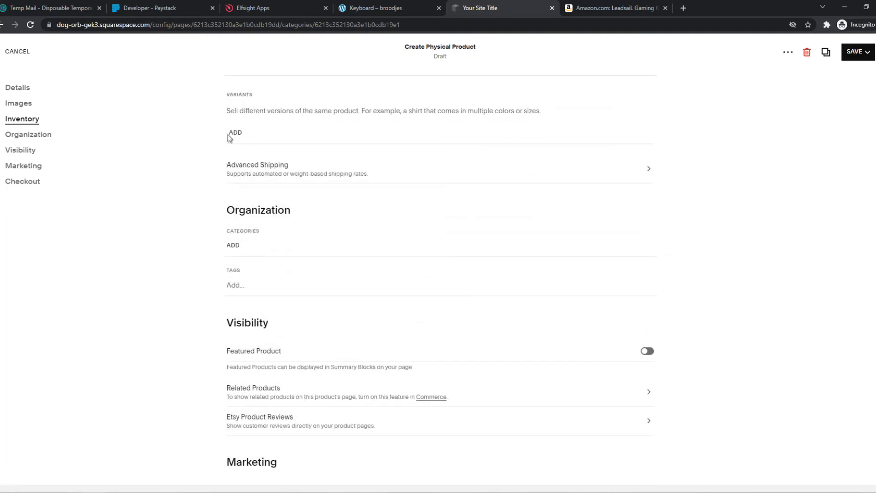
pyautogui.moveTo(276, 167)
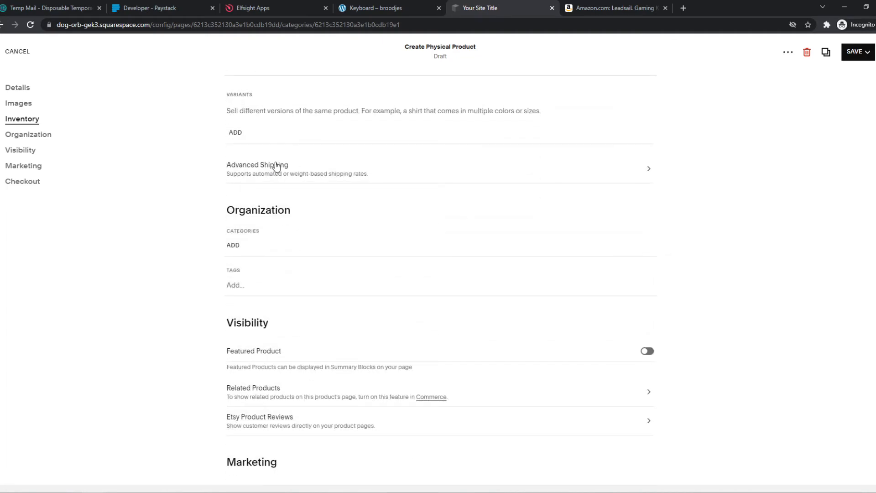
# Step: Save and publish the Keyboard product from the Checkout section
pyautogui.click(22, 181)
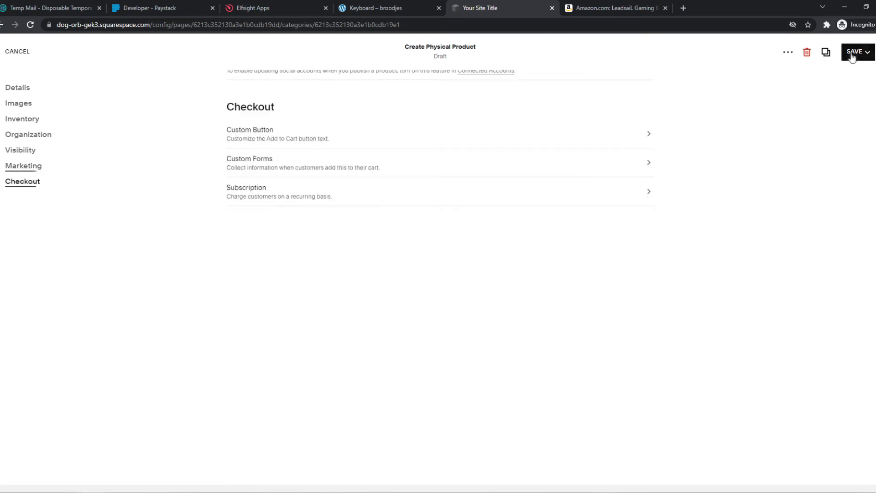
pyautogui.click(857, 52)
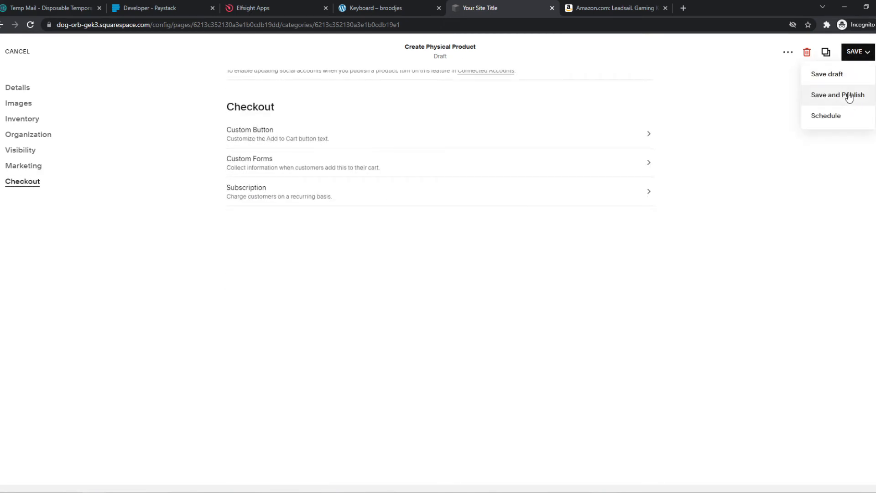
pyautogui.click(837, 95)
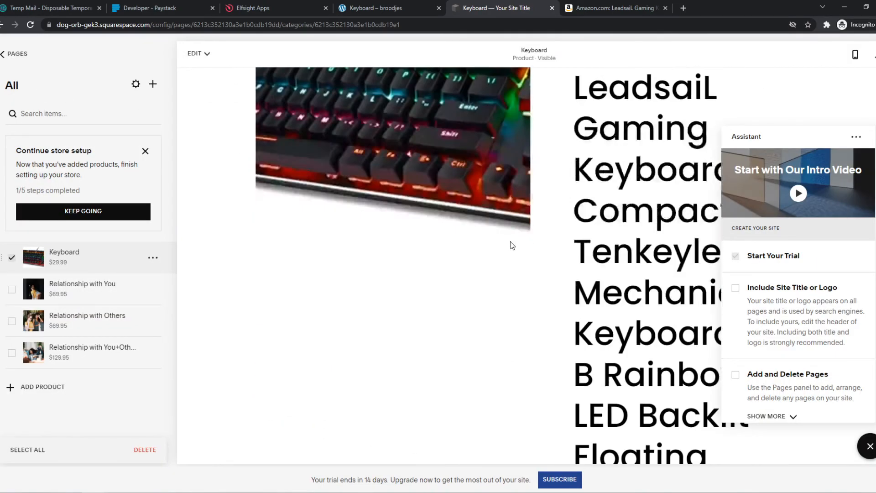
pyautogui.scroll(-3)
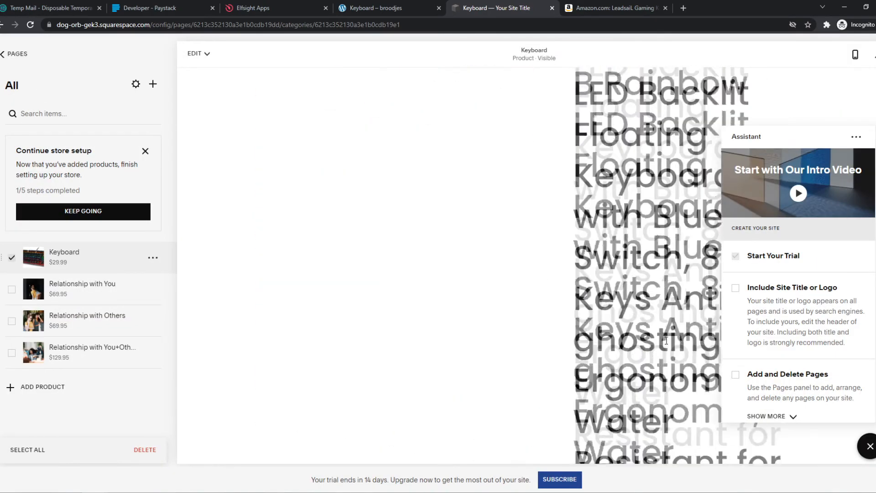
pyautogui.scroll(-3)
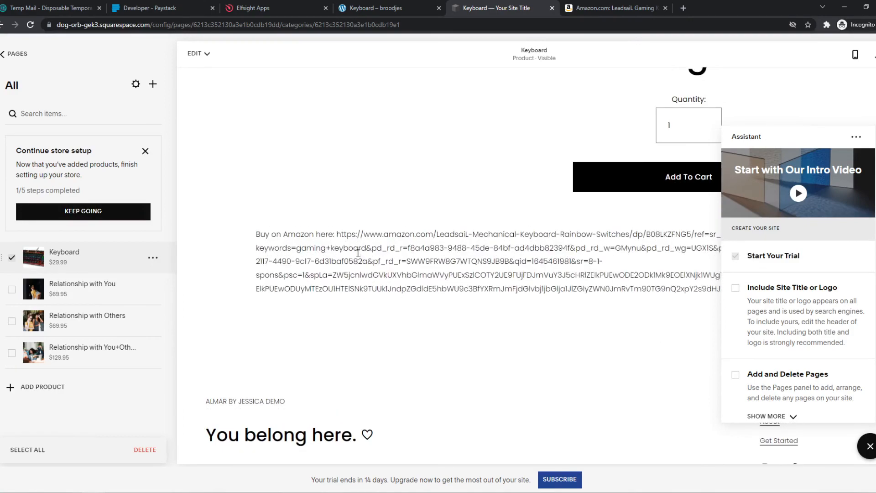